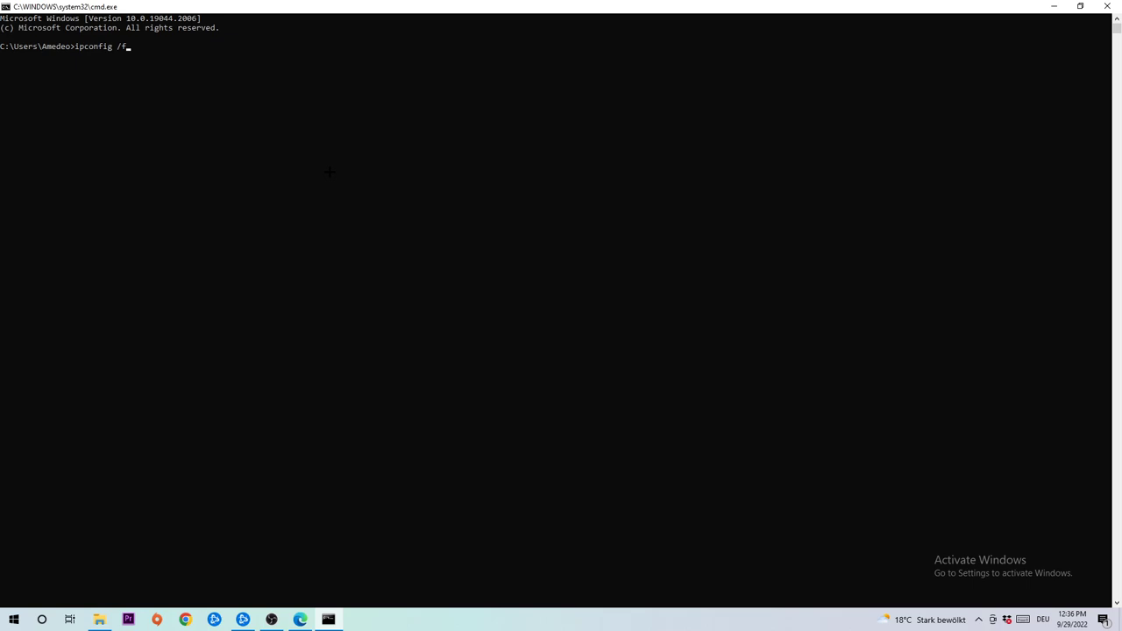
# Retype the misspelled command as ipconfig to flush the DNS cache, then close Command Prompt
pyautogui.write('lsuhb')
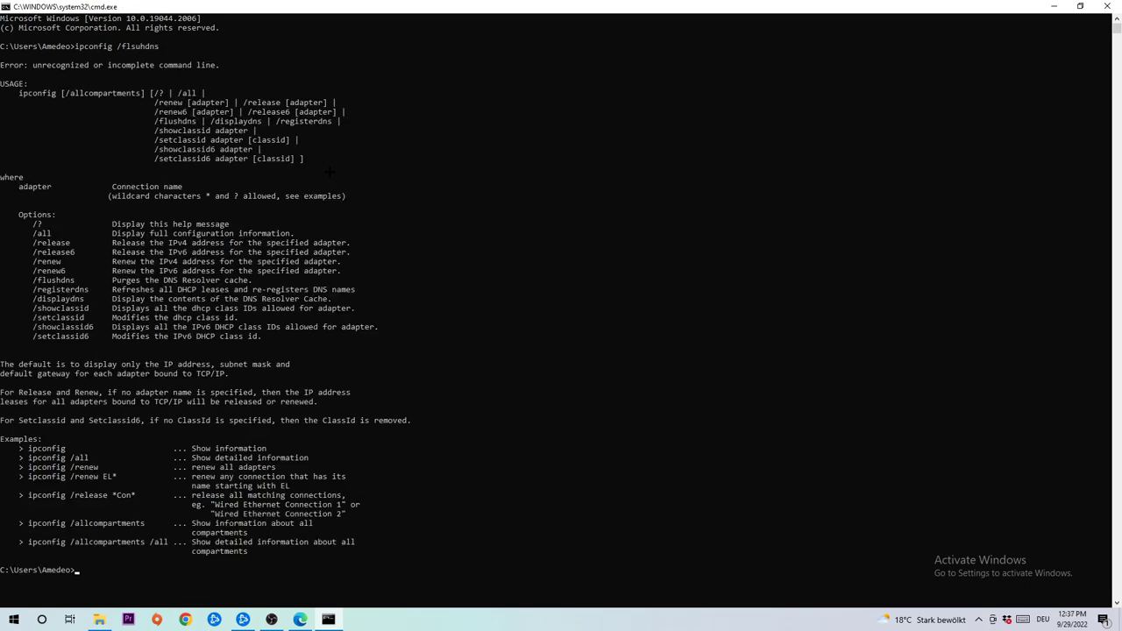
pyautogui.write('ipc')
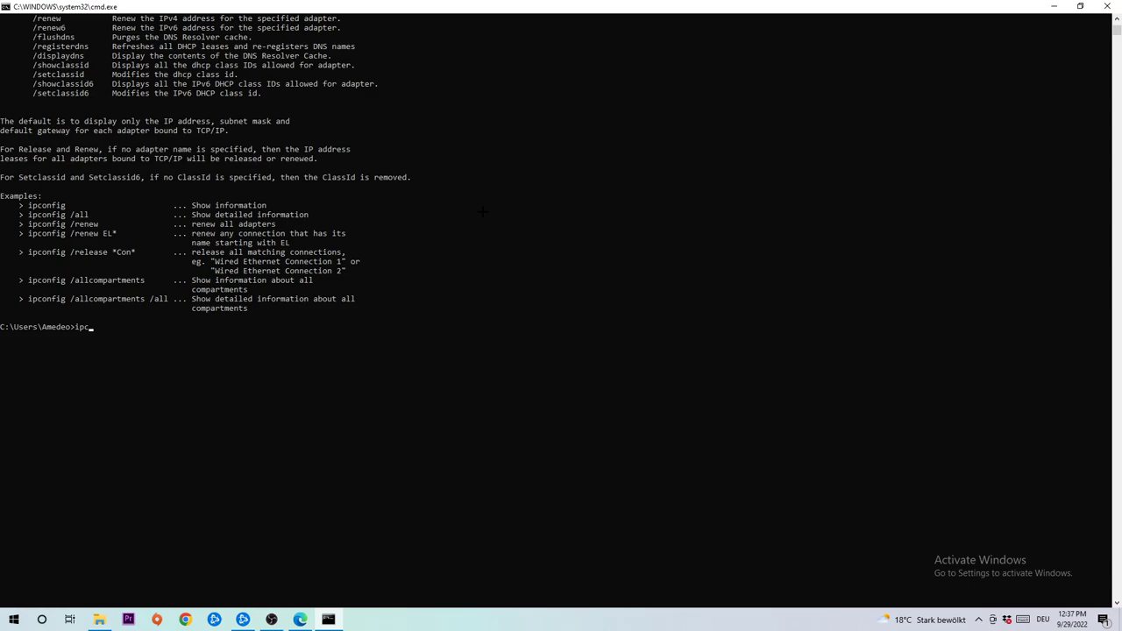
pyautogui.write('onfig')
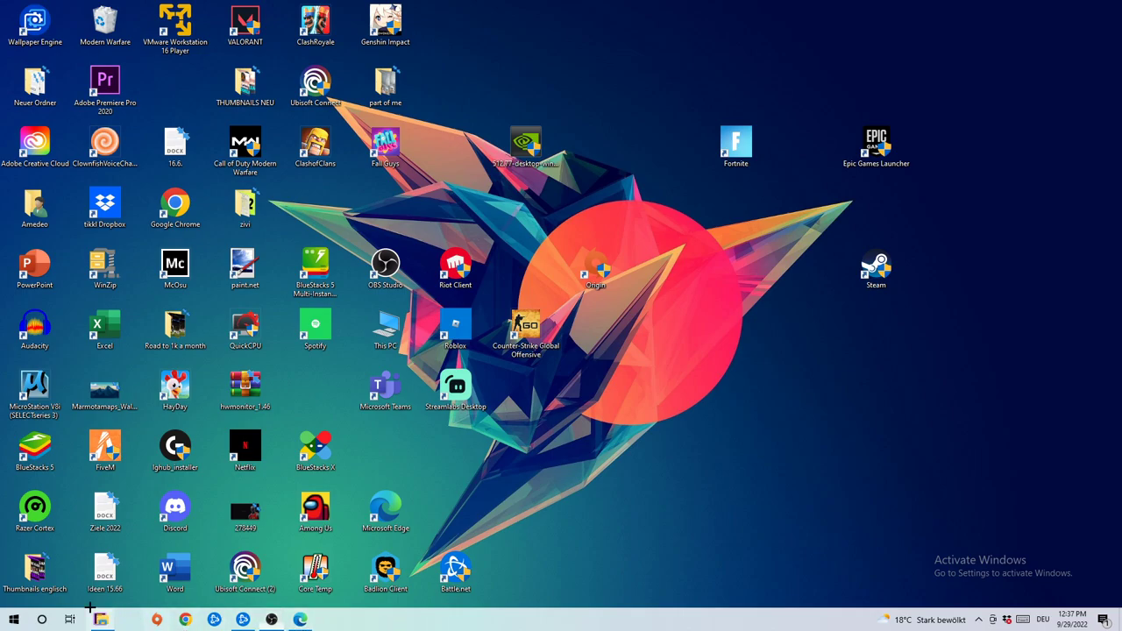
# Open Network and Sharing Center via Start, Settings and Network & Internet
pyautogui.click(14, 620)
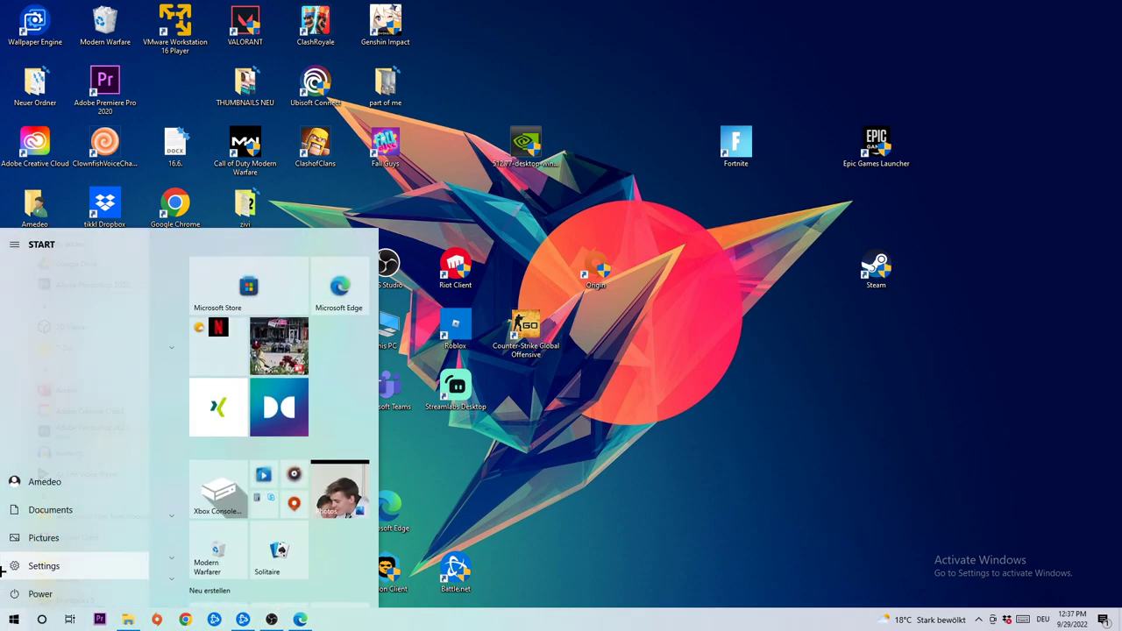
pyautogui.click(44, 566)
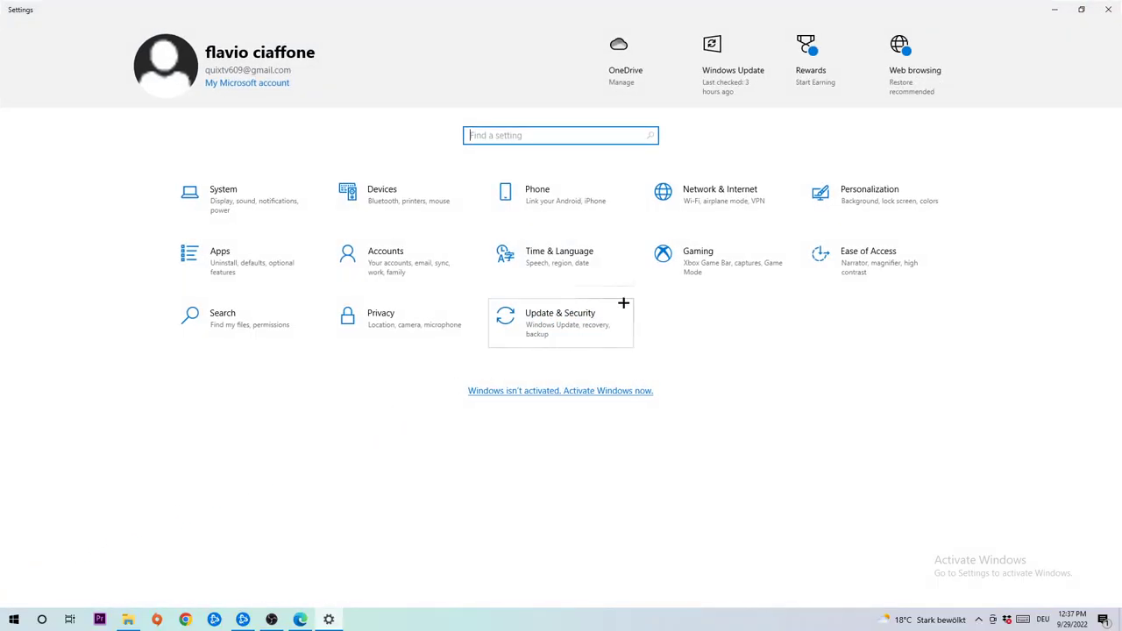
pyautogui.click(719, 193)
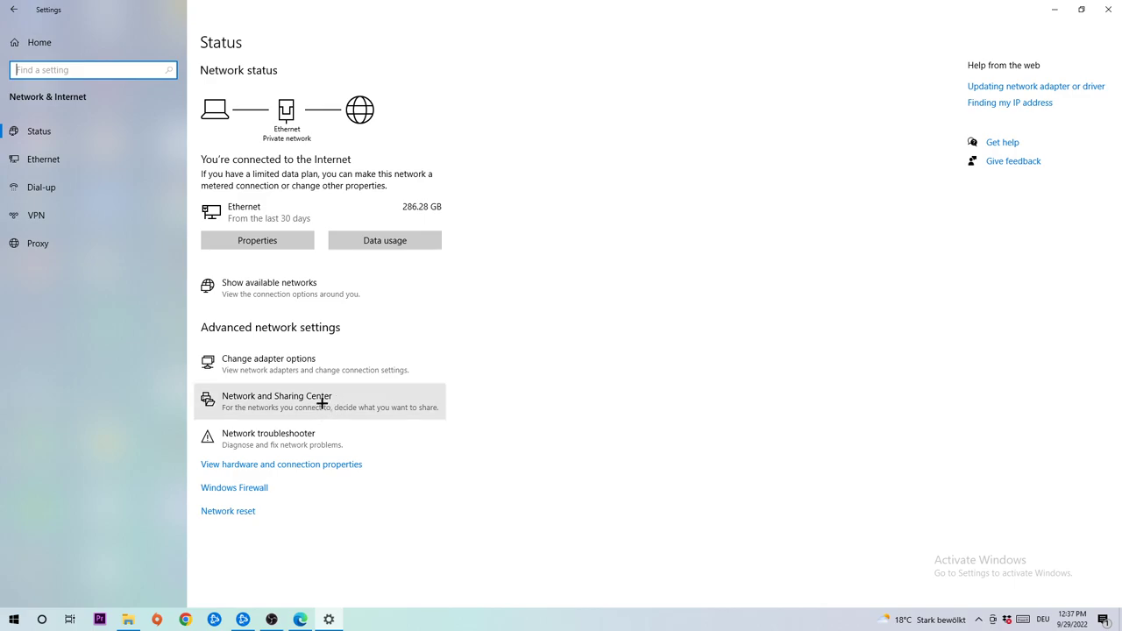
pyautogui.click(276, 401)
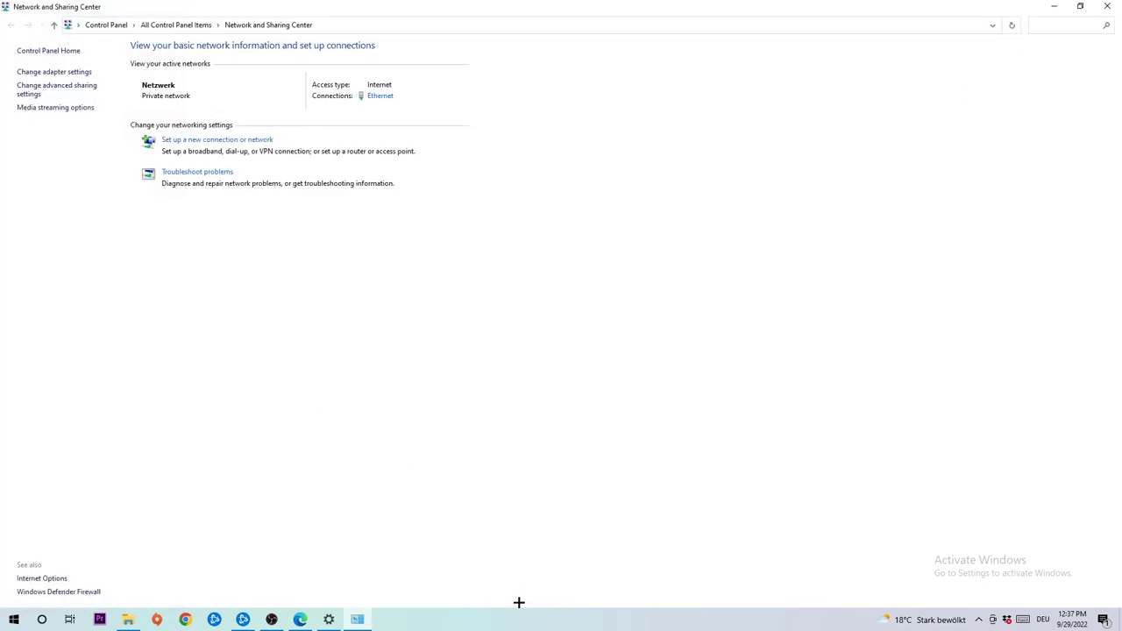
pyautogui.moveTo(48, 121)
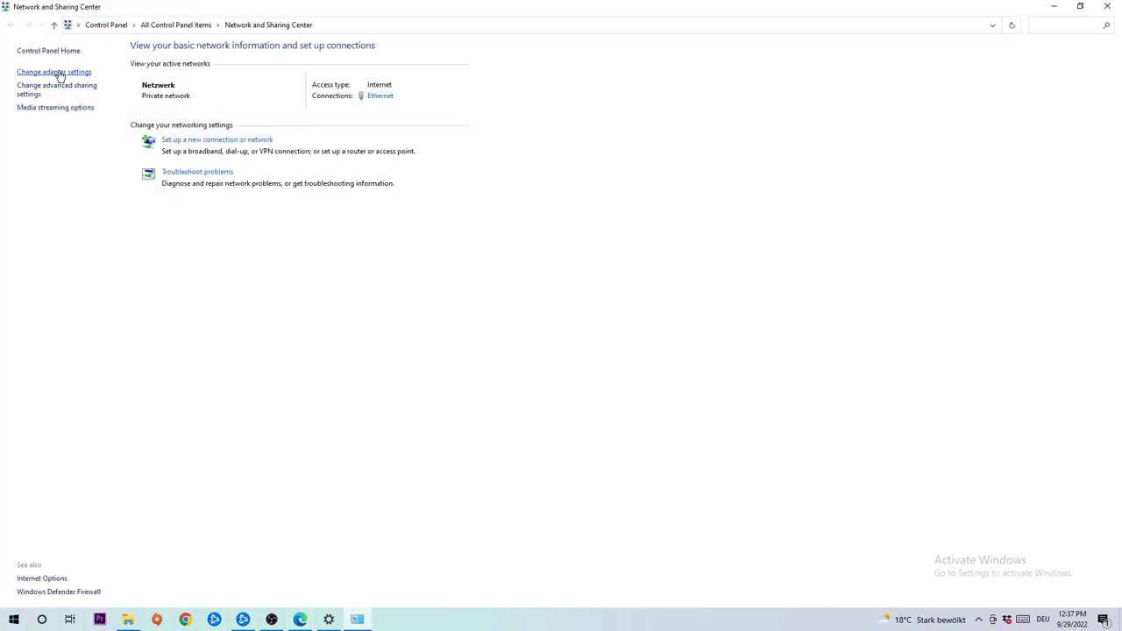
# Show the adapter list and select the Ethernet adapter
pyautogui.click(55, 72)
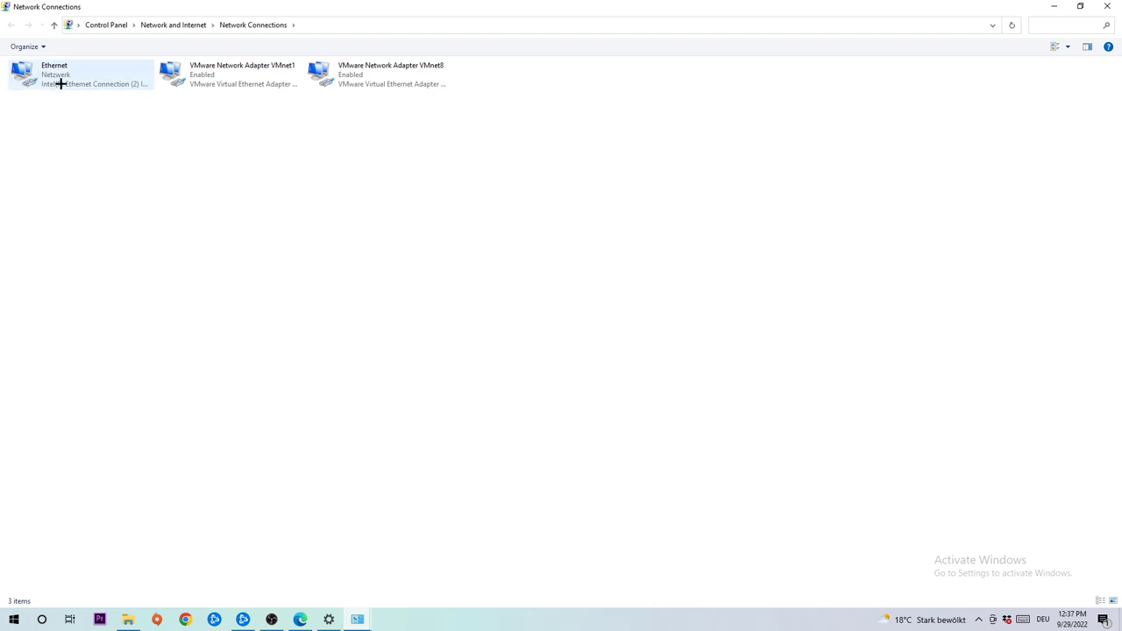
pyautogui.moveTo(116, 81)
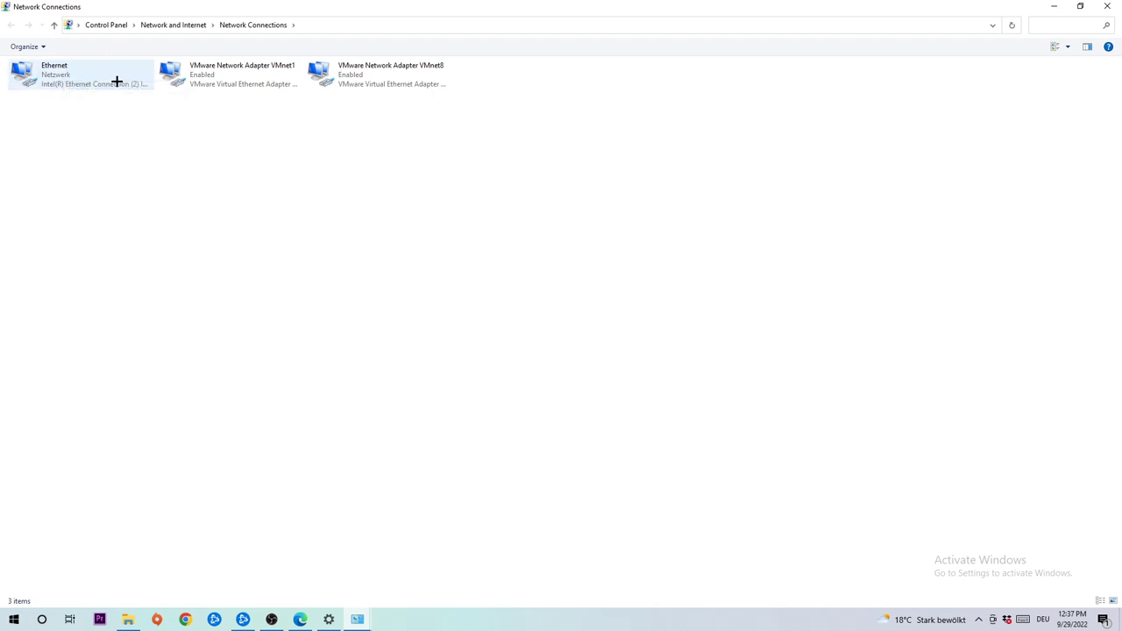
pyautogui.moveTo(116, 81)
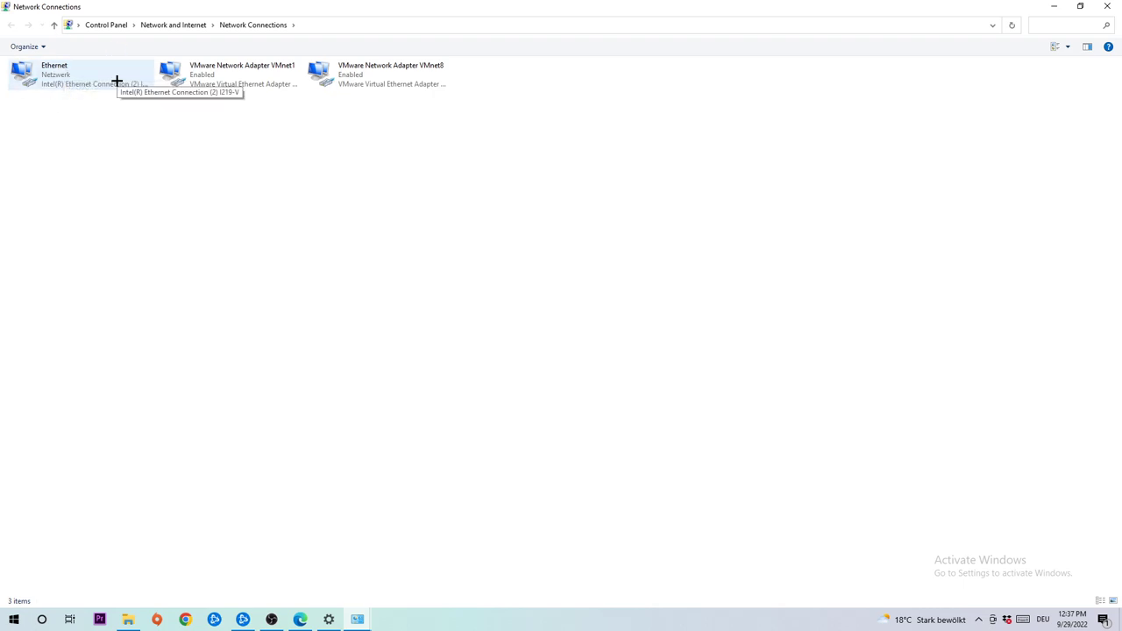
pyautogui.click(78, 75)
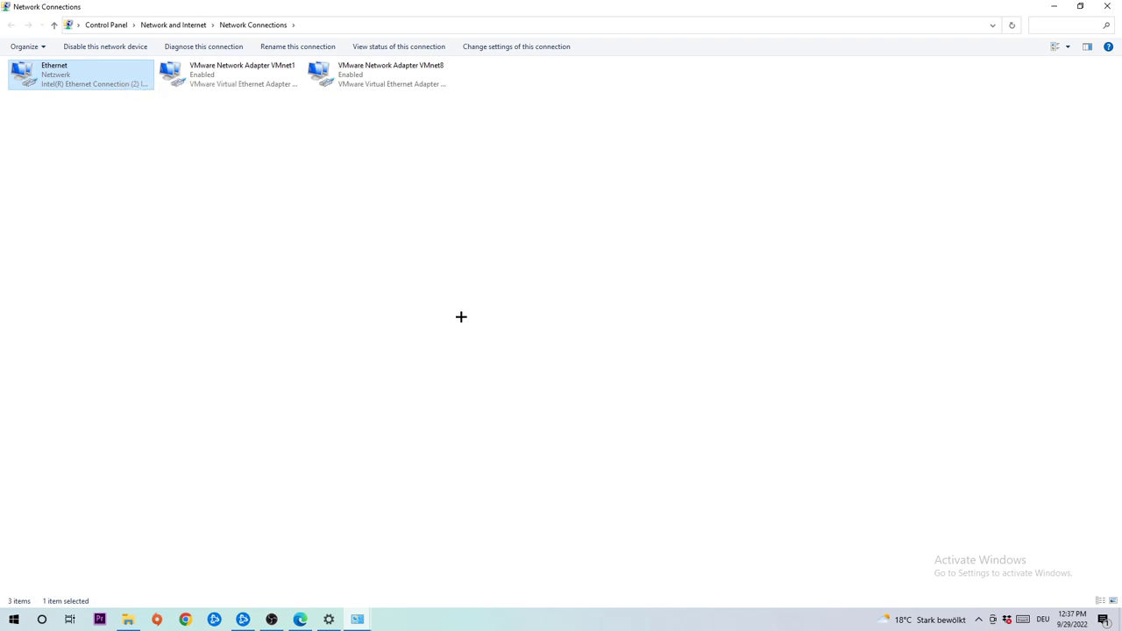
# Disable and re-enable the Ethernet adapter from its right-click menu
pyautogui.rightClick(79, 74)
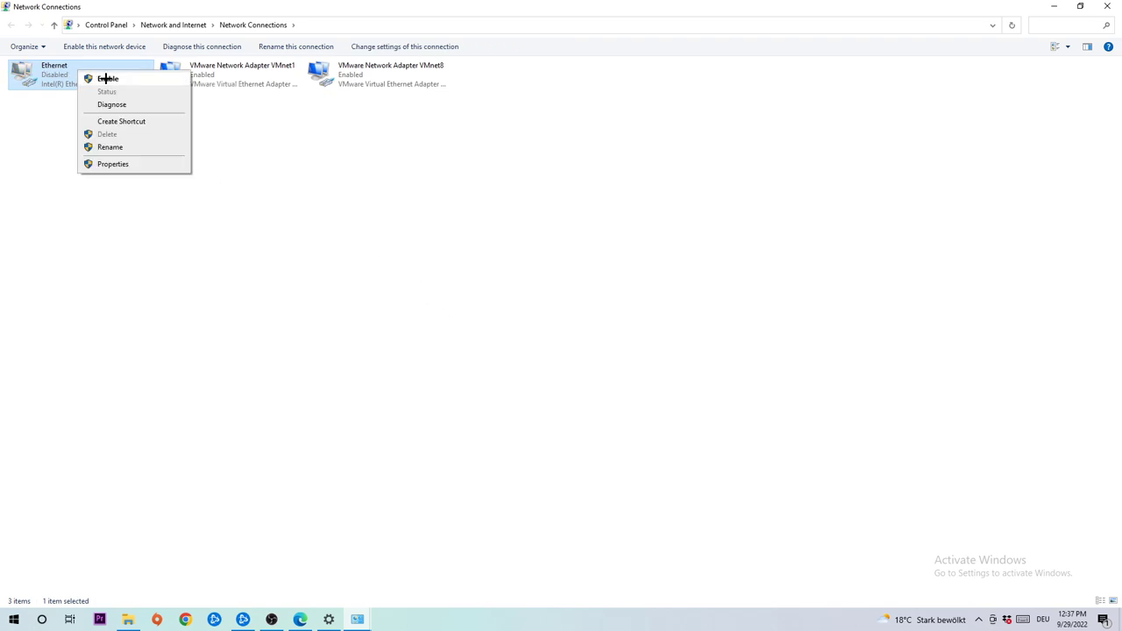
pyautogui.click(107, 79)
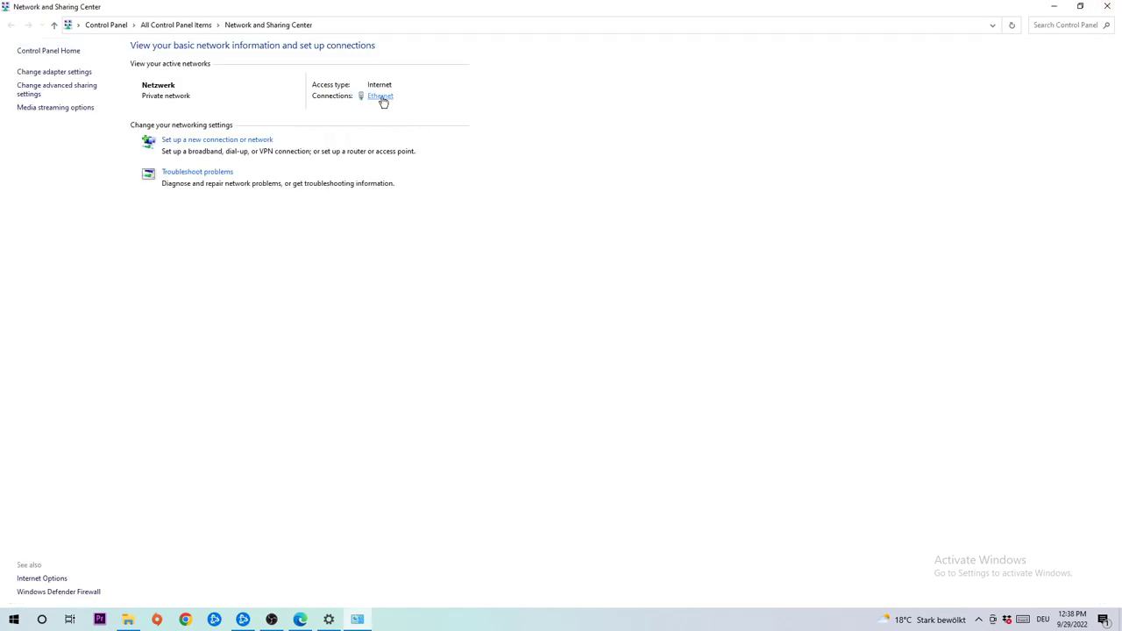
# Open the Ethernet status and its Properties to reach the TCP/IPv4 settings
pyautogui.click(380, 95)
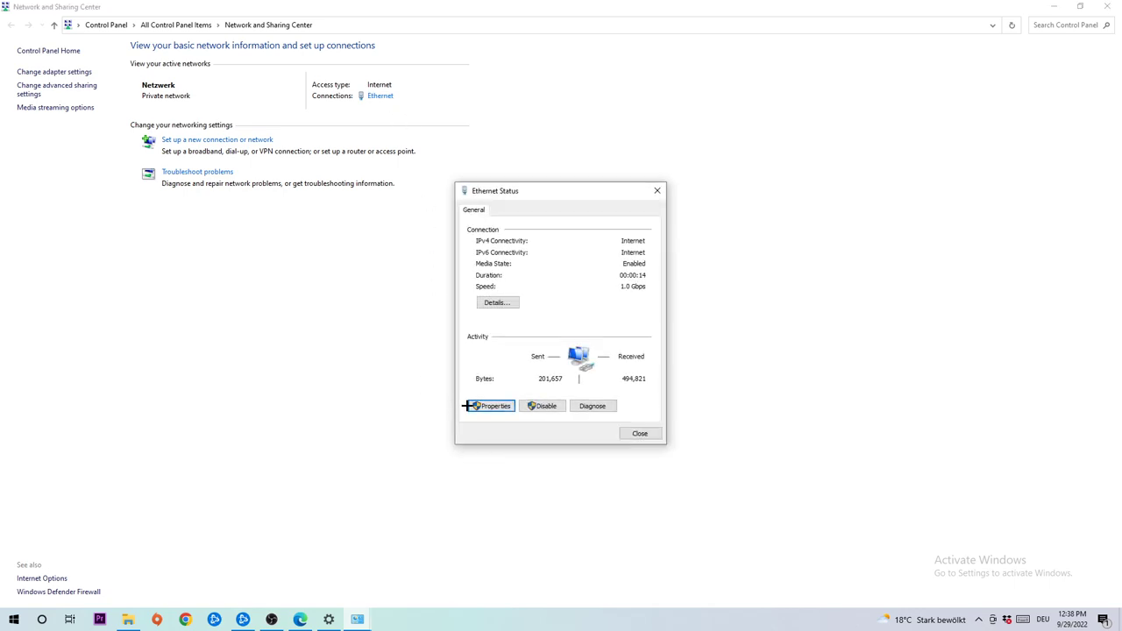
pyautogui.click(488, 405)
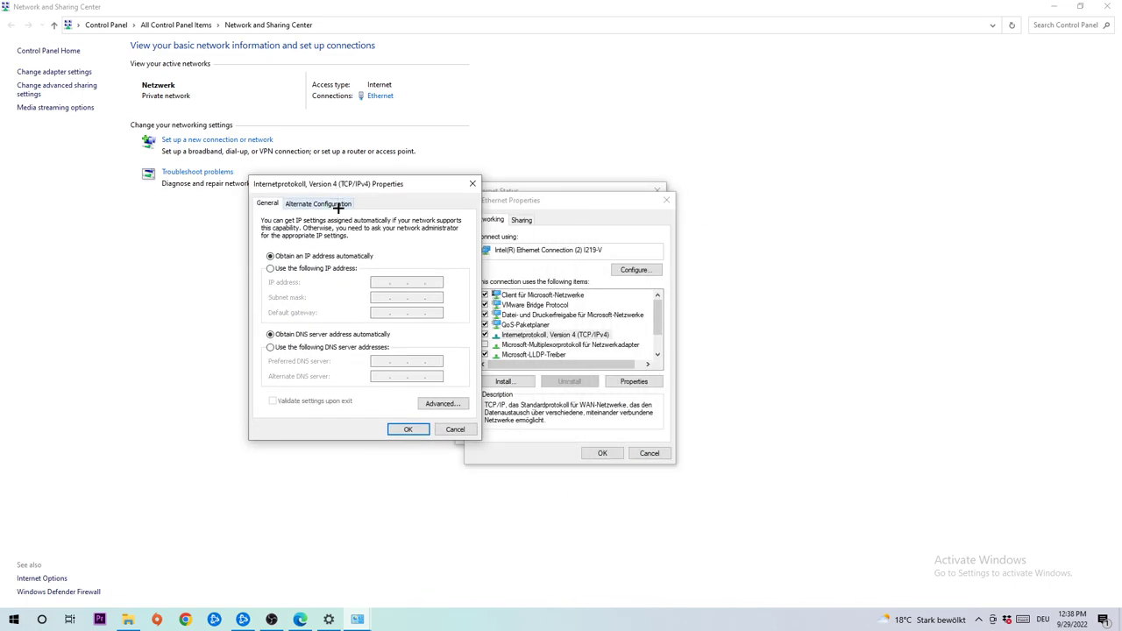
# Switch IPv4 to 'Use the following DNS server addresses', enter servers, and confirm with OK
pyautogui.click(270, 347)
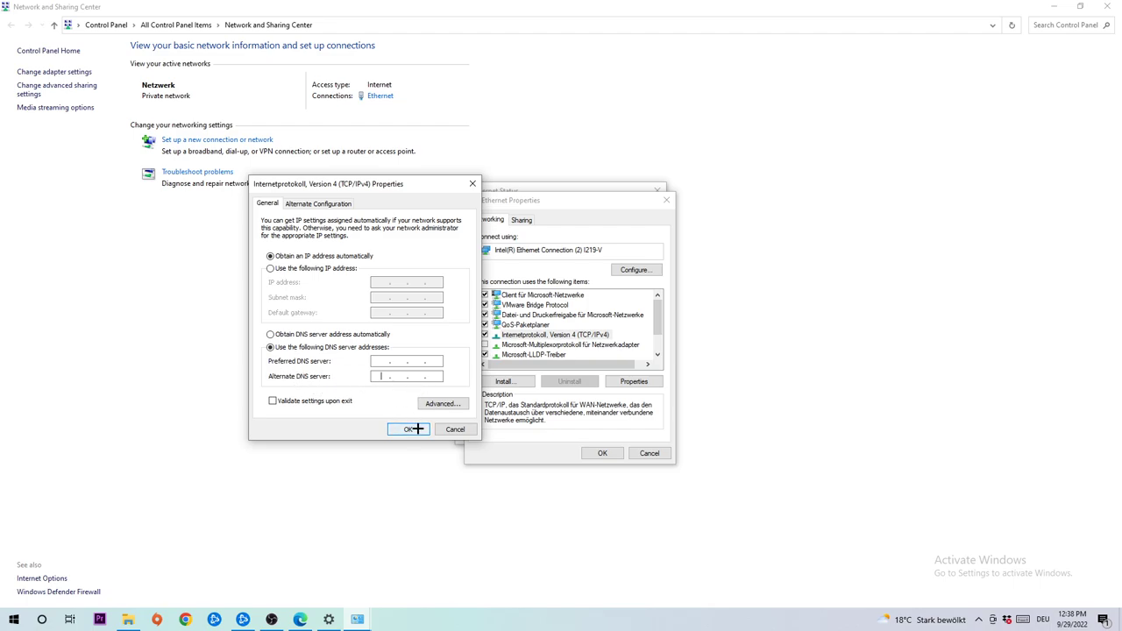
pyautogui.click(408, 429)
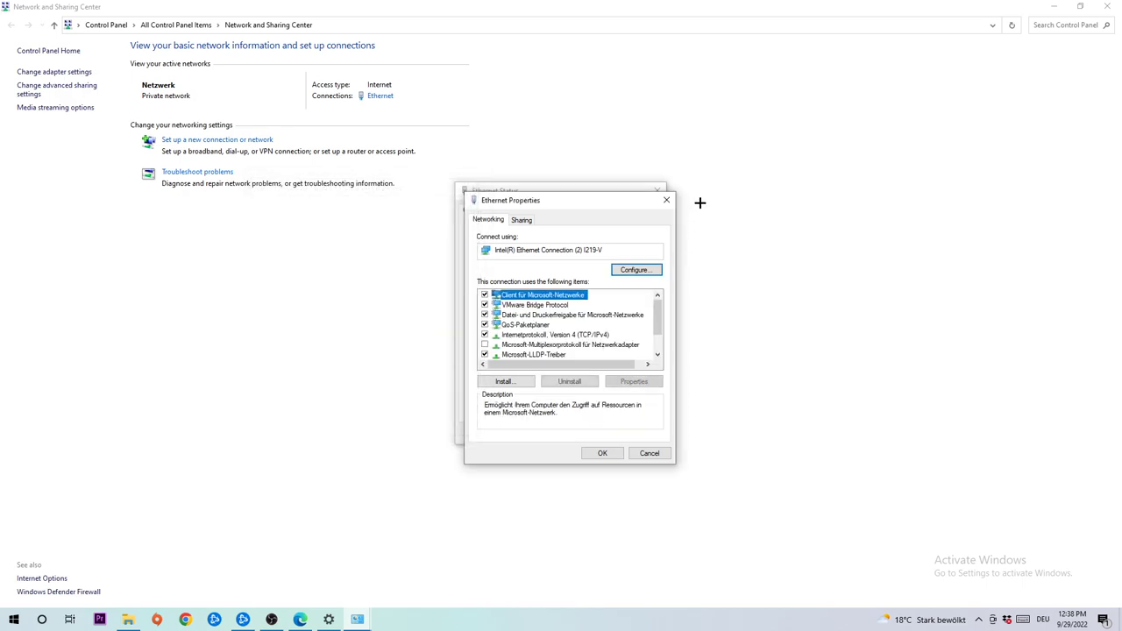